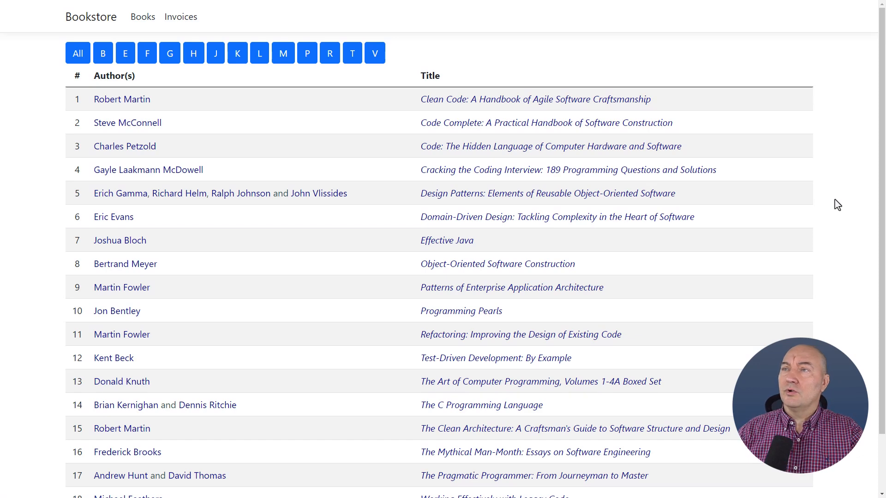
Switch from the Bookstore Books browser page to BookDetails.cshtml.cs at CalculatePriceLines
click(520, 334)
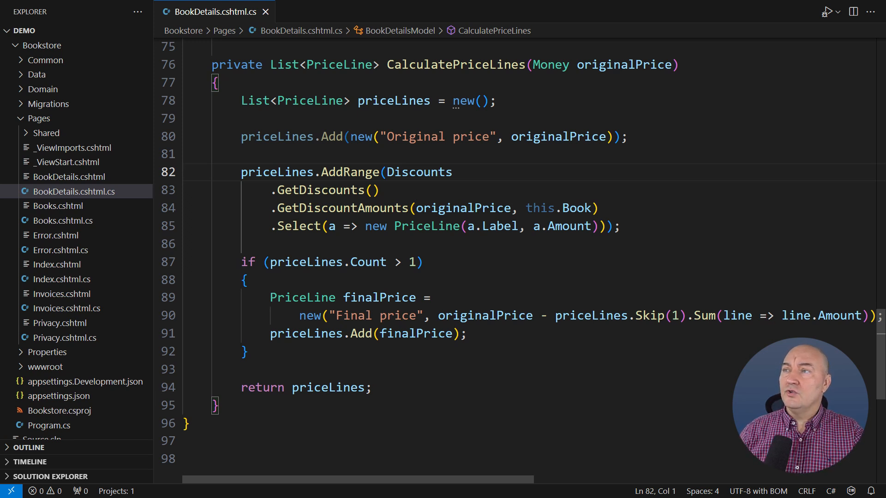
Select the GetDiscounts call, then open IDiscount.cs from Domain > Discounts in Explorer
click(324, 190)
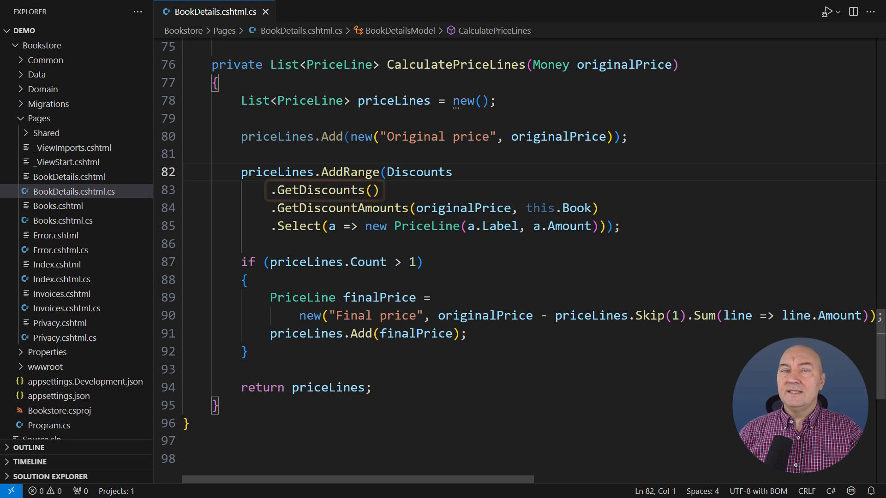
double_click(322, 190)
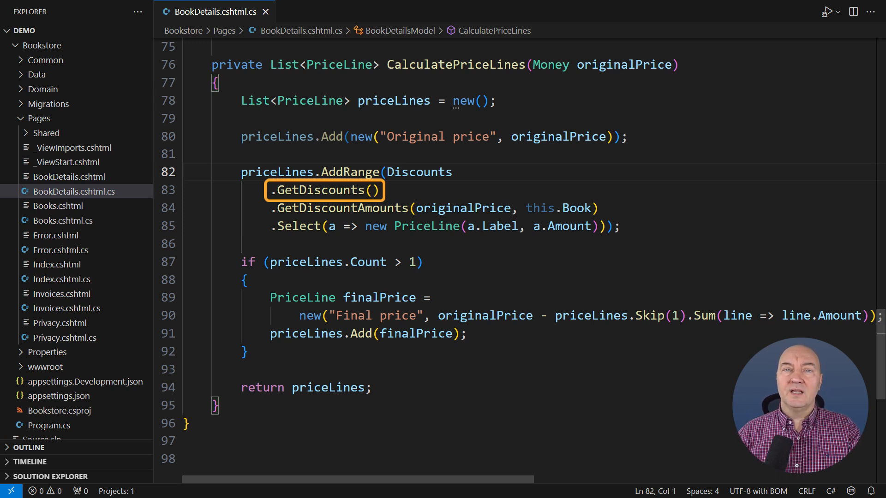
click(43, 88)
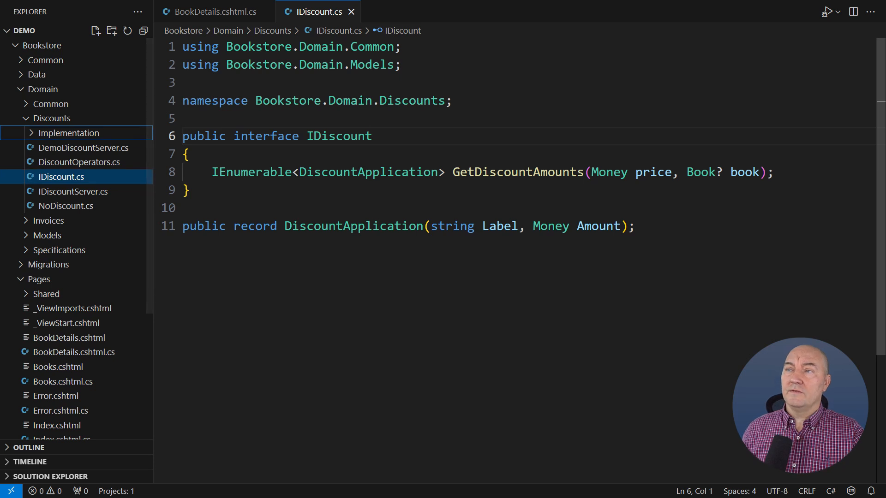
Browse the Discounts > Implementation files and open ParallelDiscounts.cs
click(71, 133)
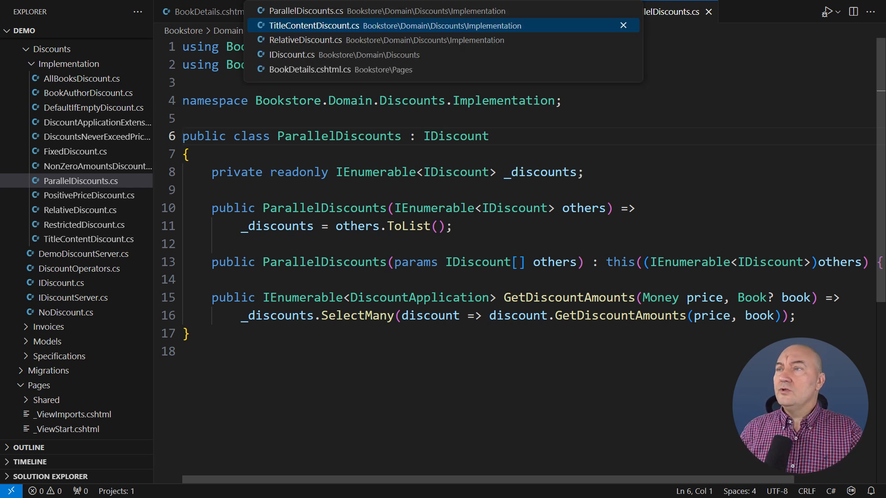
Create a new file SellingContext.cs in the Discounts folder and begin its namespace
click(292, 54)
text(na)
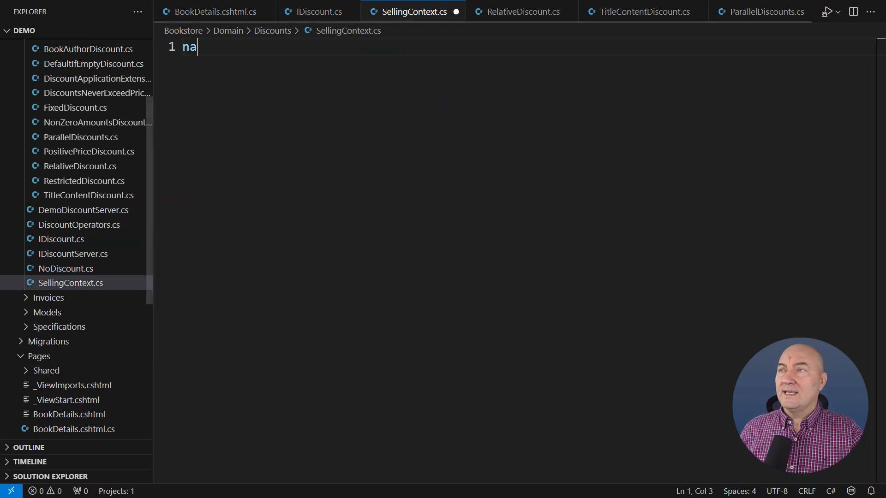
Write record SellingContext(Book? Book) with a static Empty property, then return to IDiscount.cs
text(mespace Bookstore.Domain.Models;)
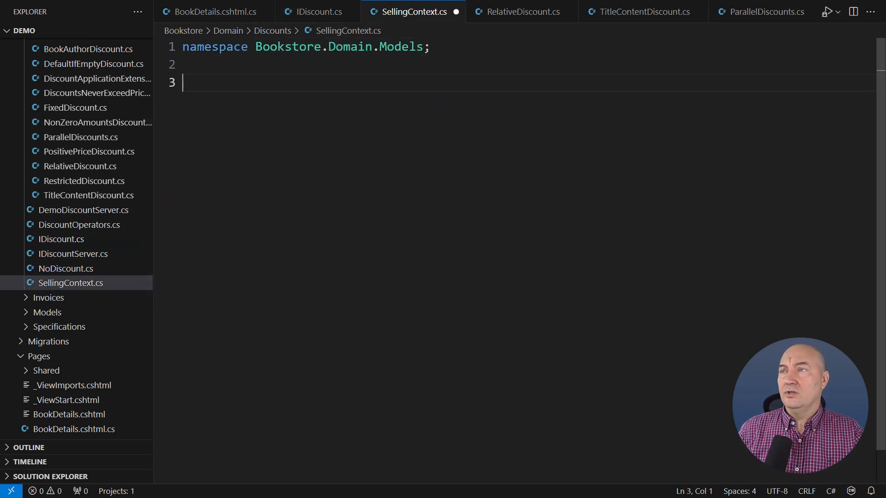
text(public record SellingConte)
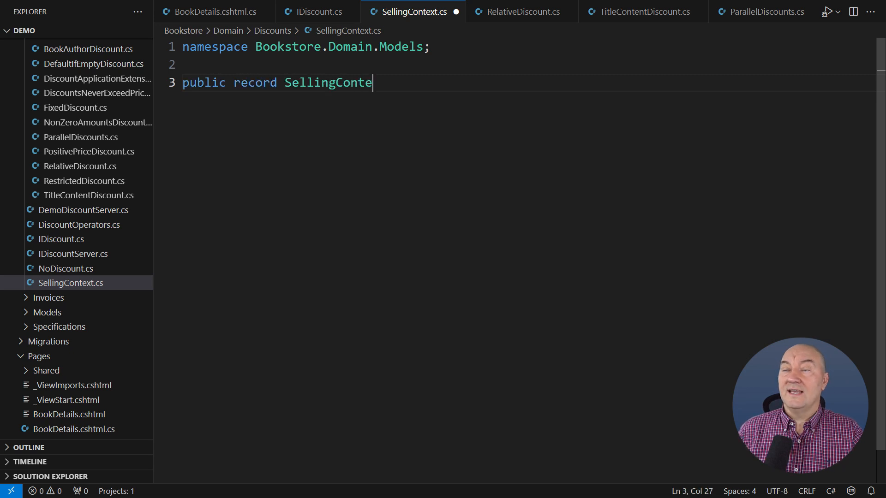
text(xt(Book? Book))
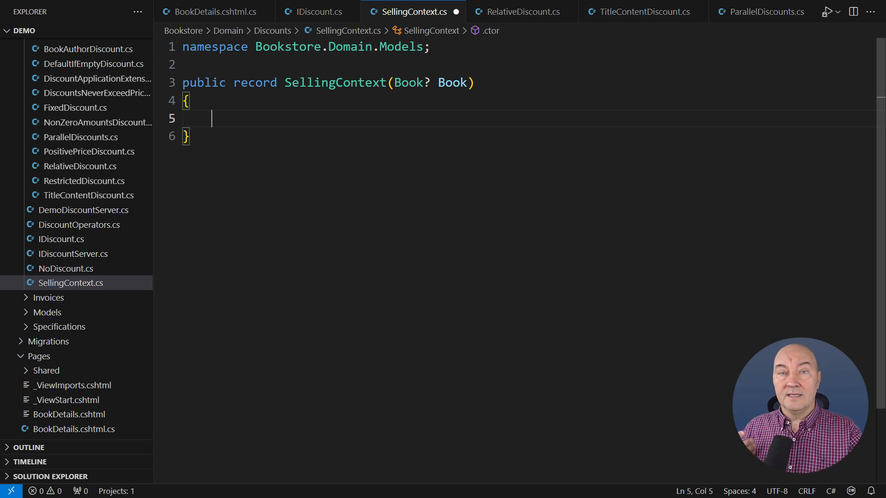
text(public static Selli)
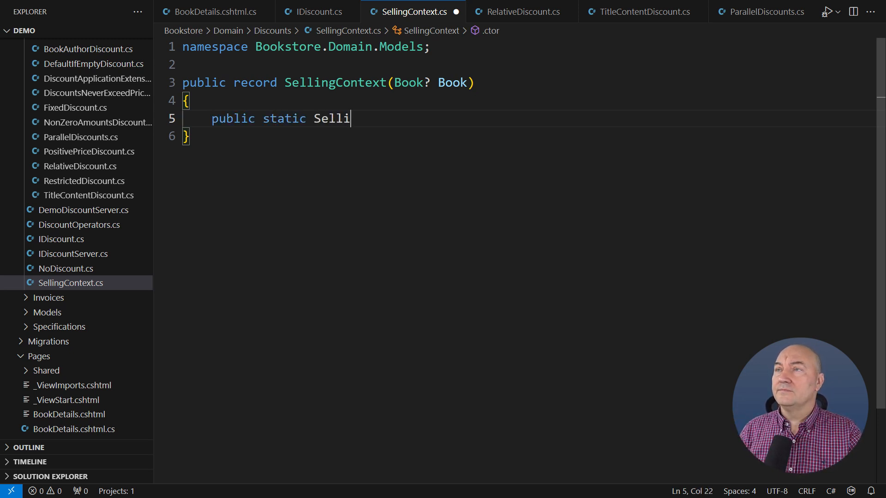
text(ngContext Empty { get; } = new((Book?)null);)
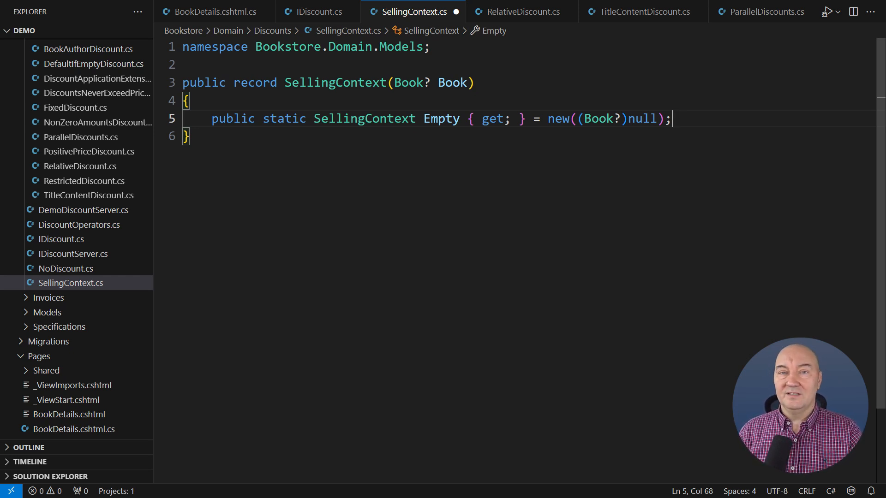
click(314, 11)
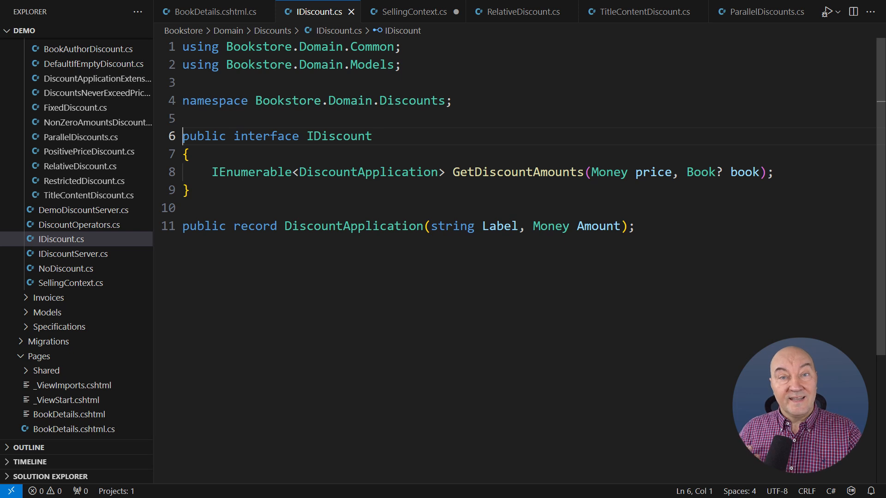
Replace GetDiscountAmounts' 'Book? book' parameter with 'SellingContext context'
click(475, 172)
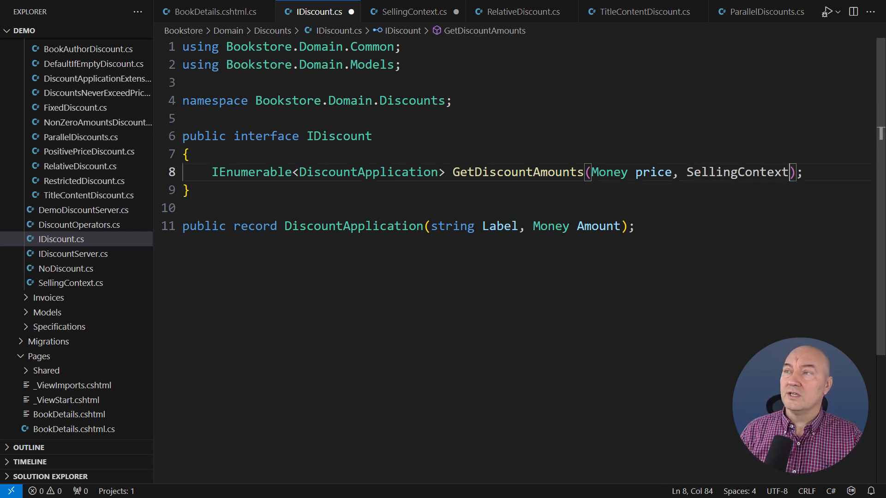
text(context)
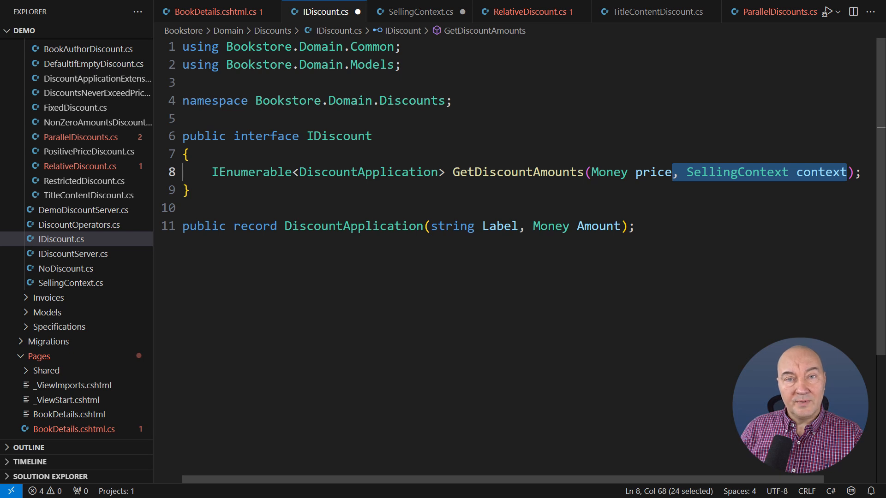
Drop the context parameter from GetDiscountAmounts and declare public ApplyTo(SellingContext context) with an empty body
key(Delete)
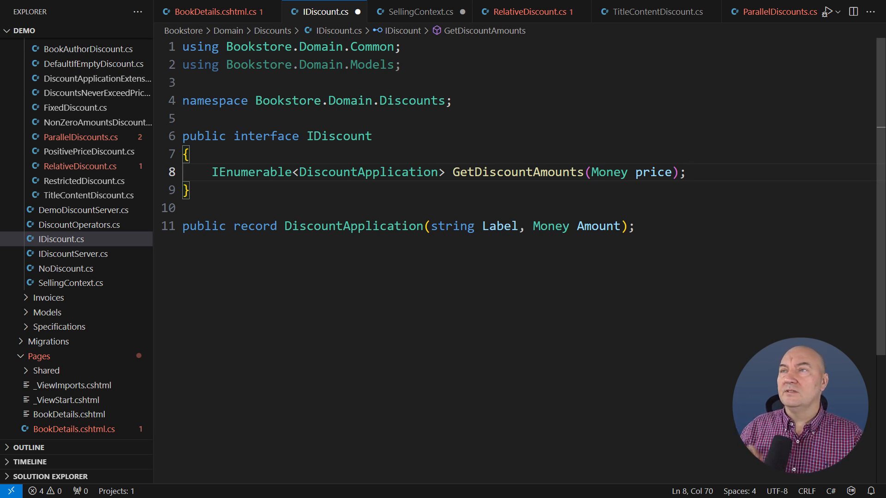
text(void ApplyTo(SellingCo)
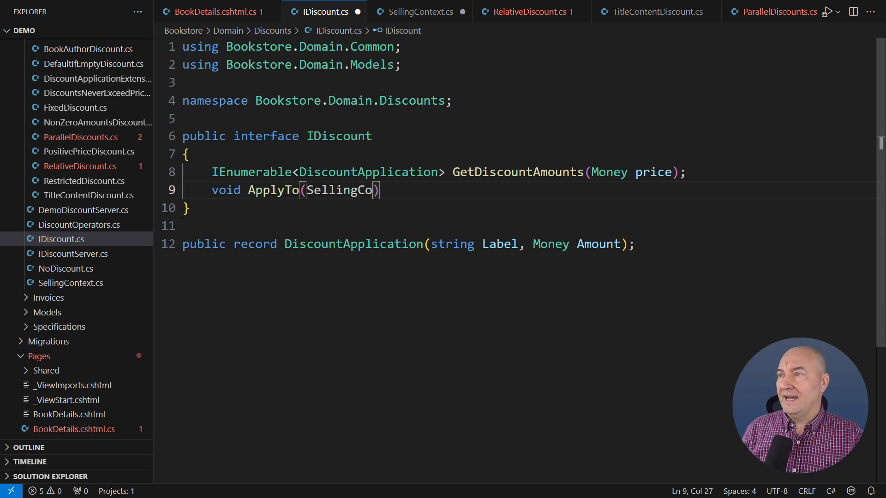
text(ntext context);)
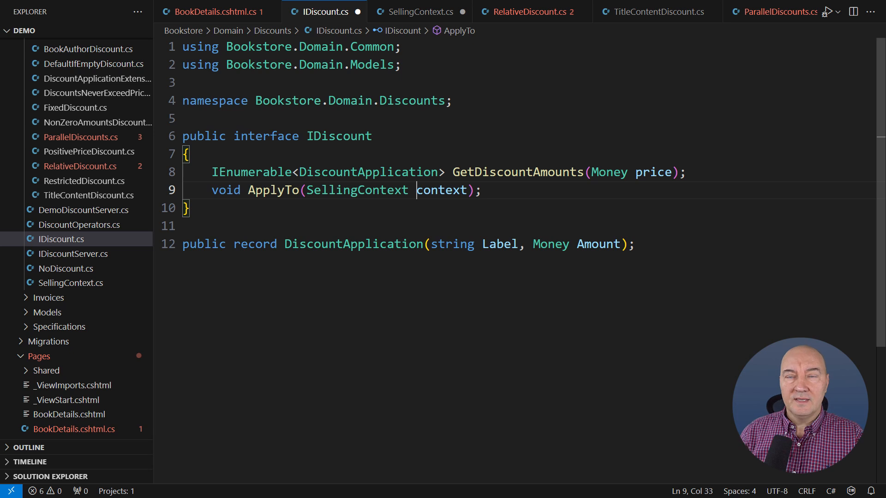
text(public)
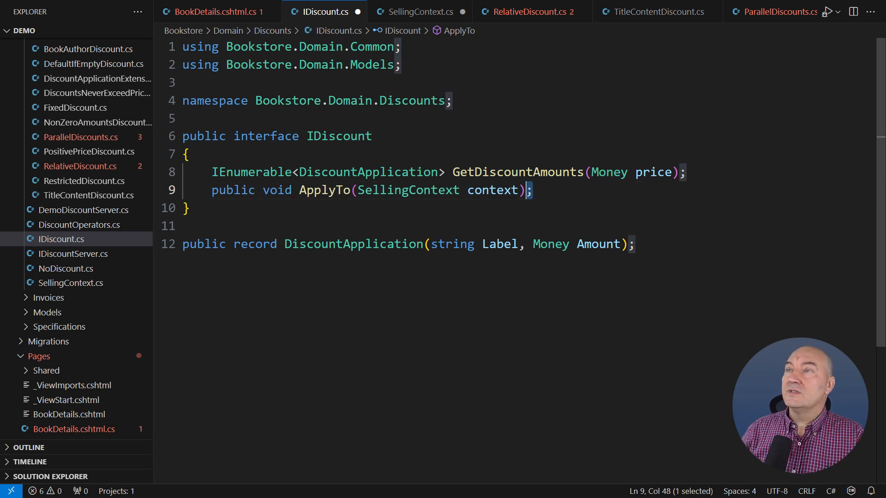
text({ })
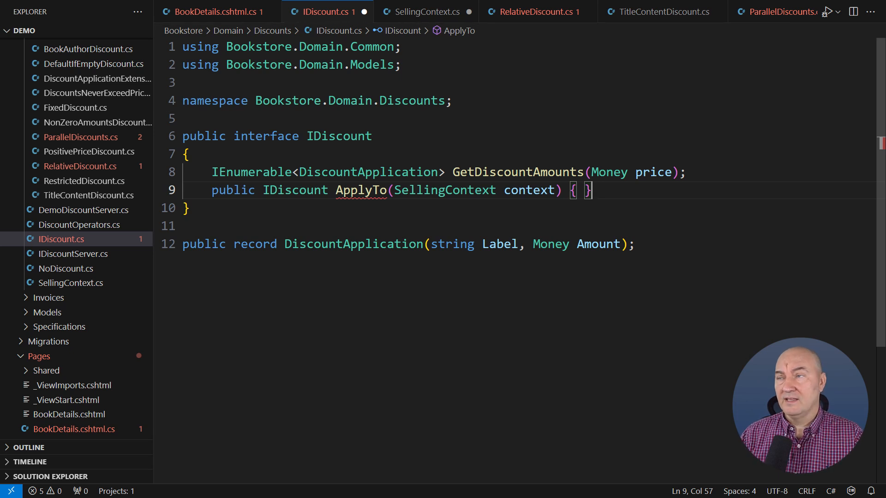
Replace ApplyTo's empty braces with the default body '=> this;'
drag(593, 190, 569, 190)
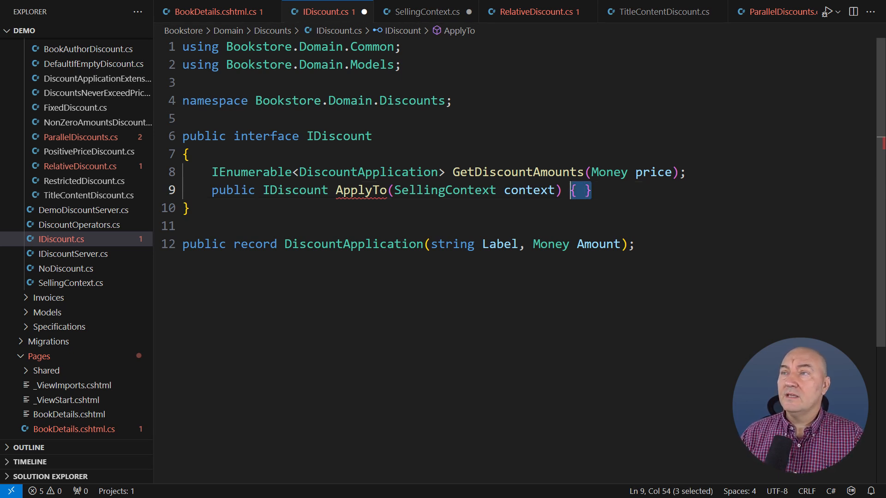
text(=> this;)
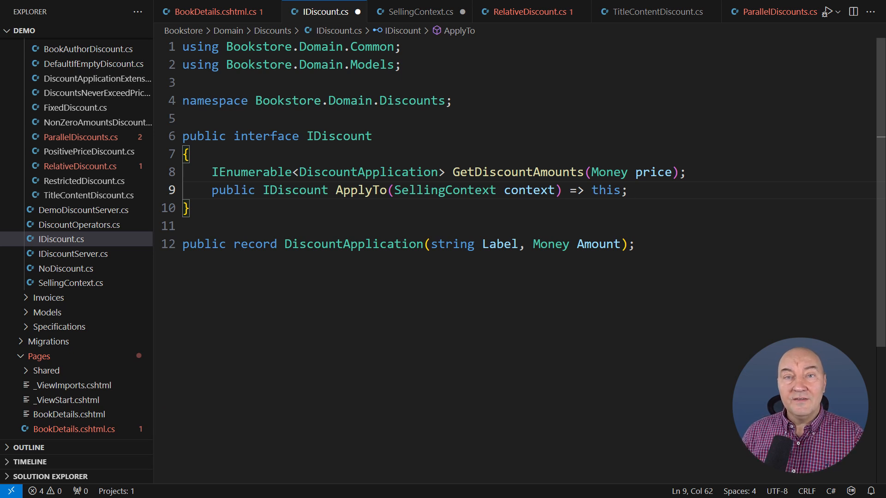
Rename the interface method from ApplyTo to ApplicableTo
double_click(354, 190)
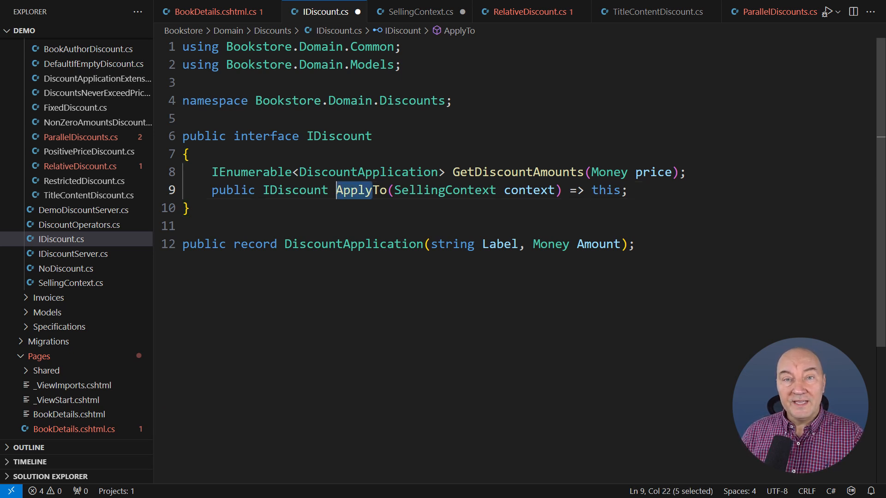
text(ApplicableTo(SellingContext context) =>)
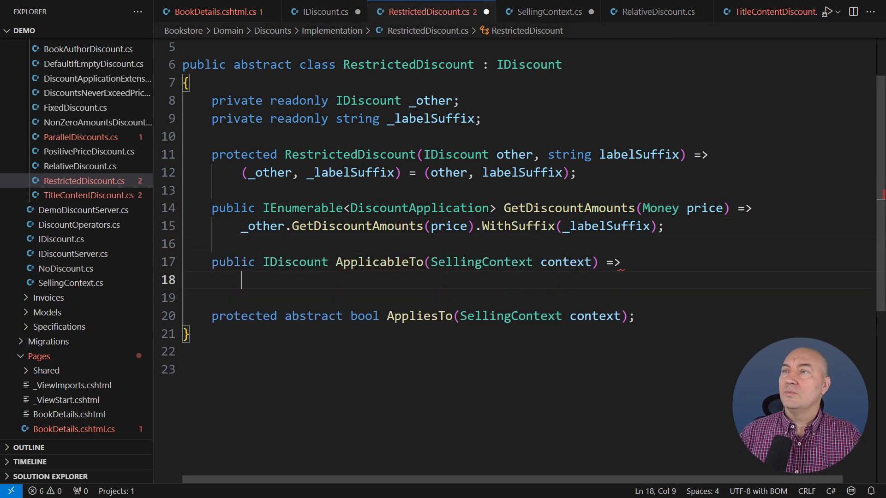
Complete ApplicableTo as 'this.AppliesTo(context) ? this : NoDiscount.Instance;' then switch to BookDetails.cshtml.cs
text(this.AppliesTo()
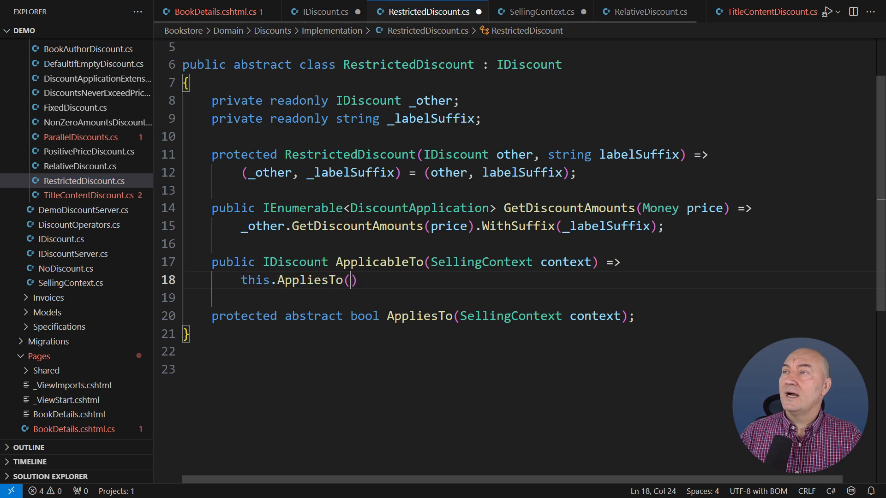
text(context) ? this : NoDiscount.Instance;)
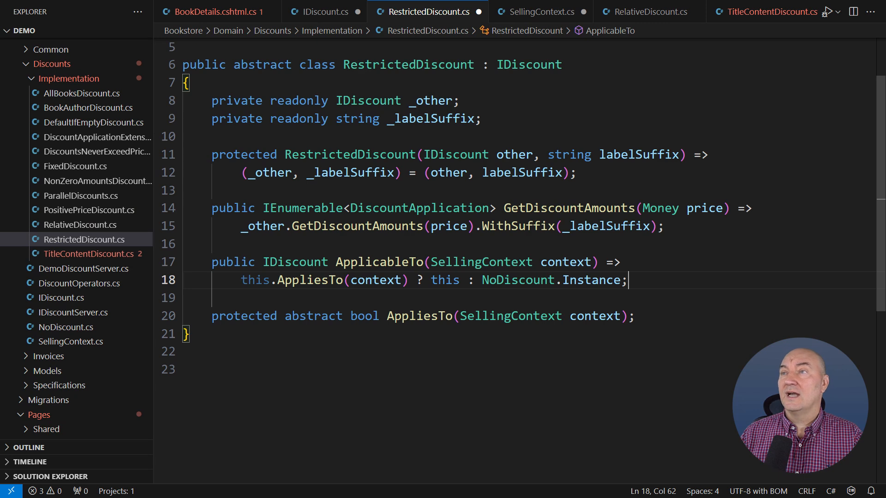
click(763, 11)
text(private readonly Se)
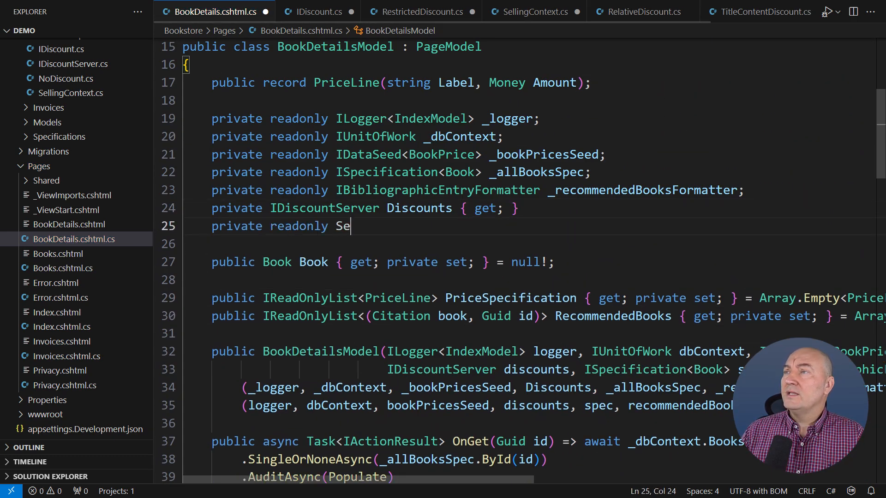
Declare the SellingContext _context field and register scoped SellingContext returning SellingContext.Empty in Program.cs
text(llingContext _context;)
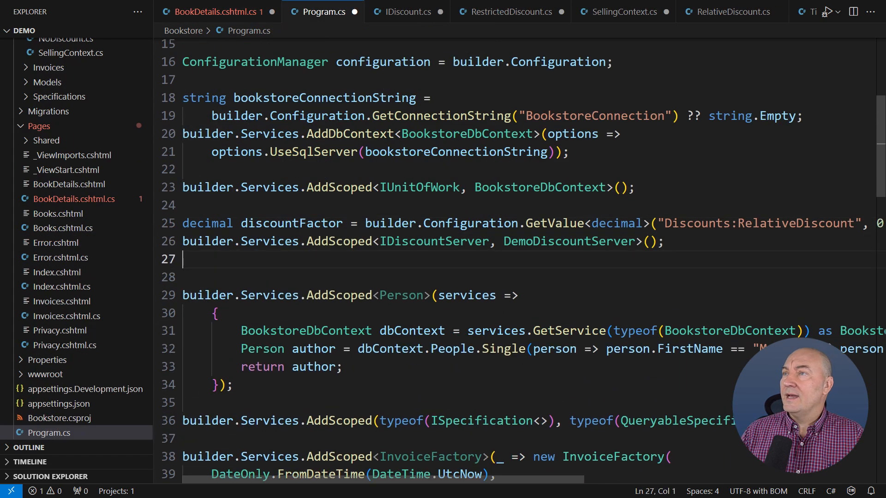
text(builder.Services.AddScoped<Selling)
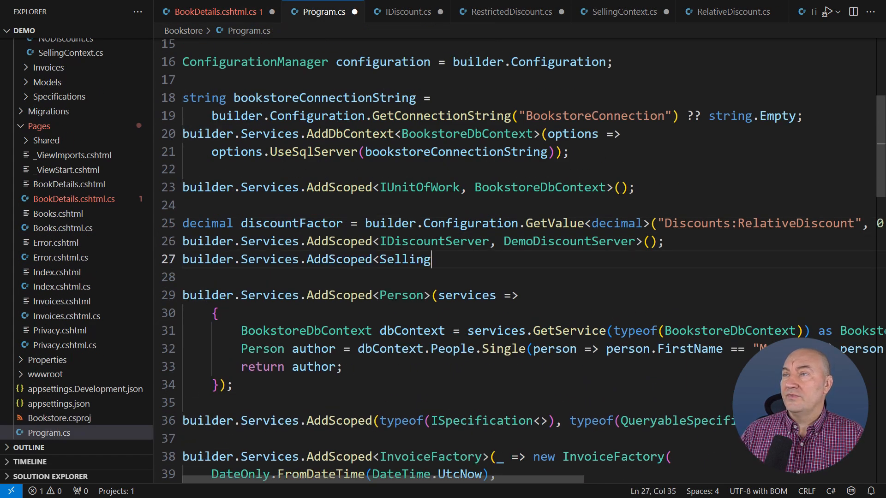
text(Context>(_ => SellingContext.Empty);)
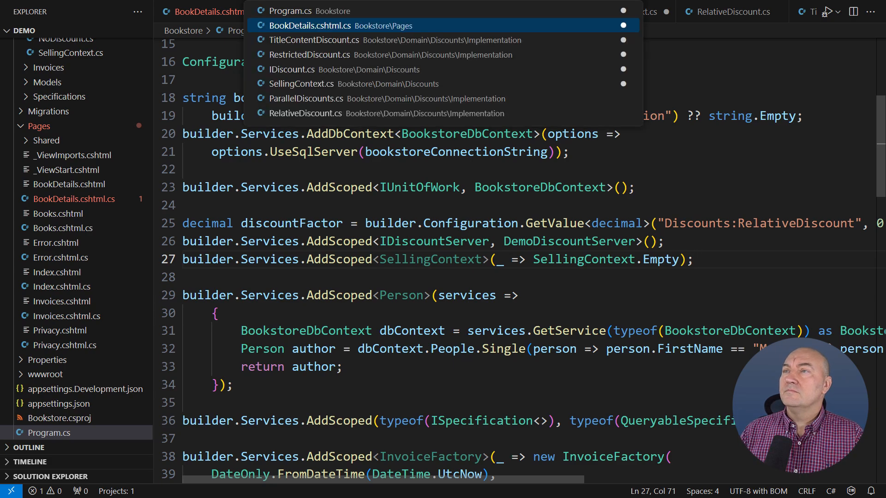
Chain .ApplicableTo(_context with { Book = this.Book }) after GetDiscounts() in CalculatePriceLines
click(310, 25)
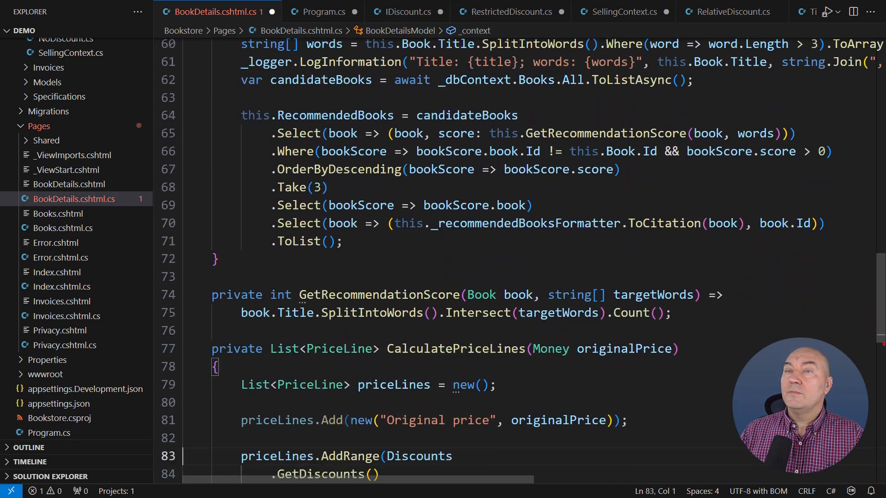
scroll(down, 3)
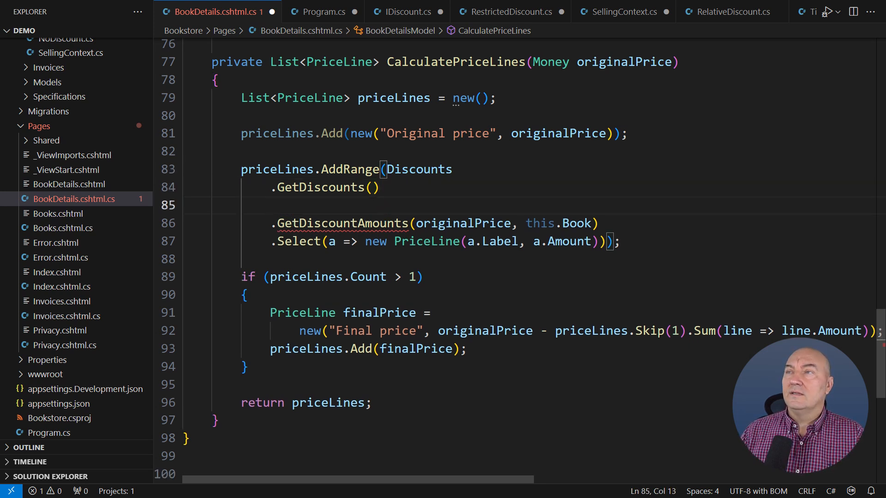
text(.ApplicableTo(_context))
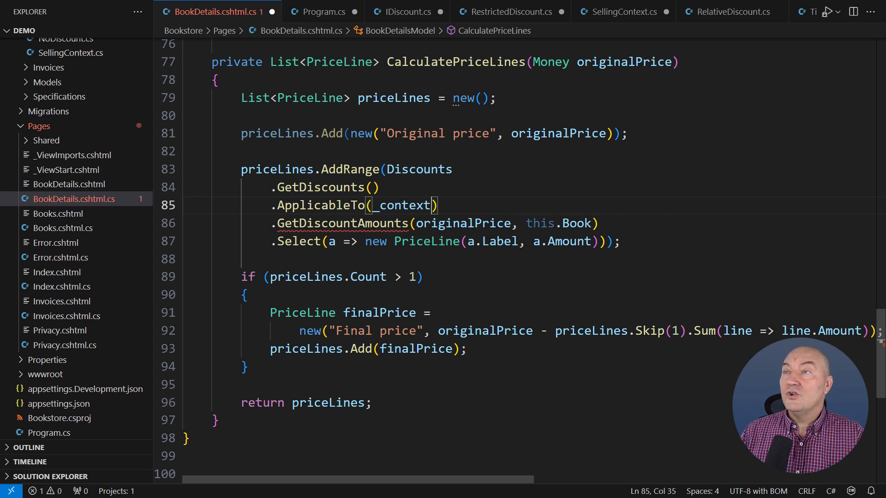
text(with { Book = this.Book })
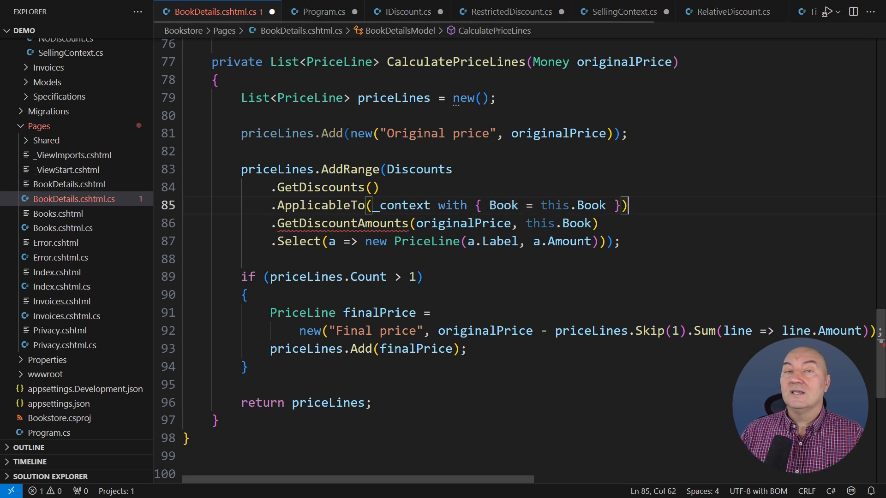